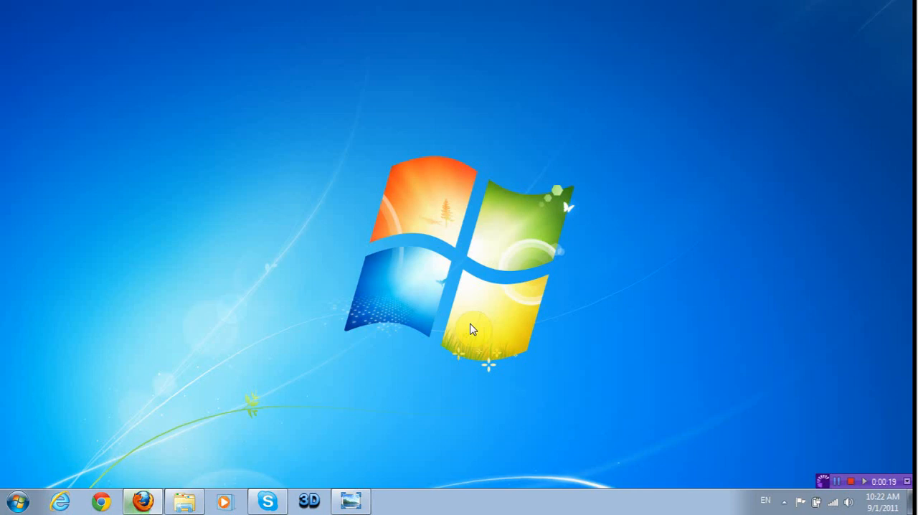
mouse_move(181, 440)
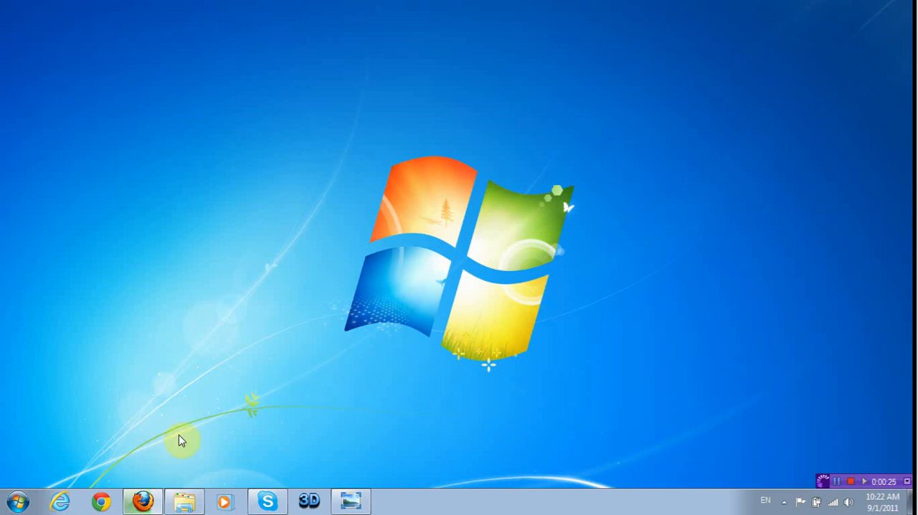
- Visit convert-to-3d.com and save the 3DVideoPlayer_1.7.6.exe installer
click(141, 501)
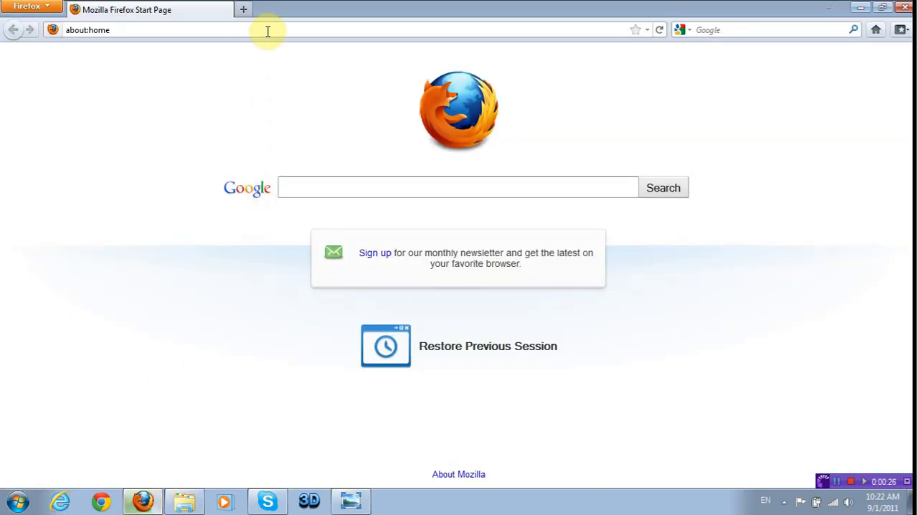
text(convert-to-3d.com/)
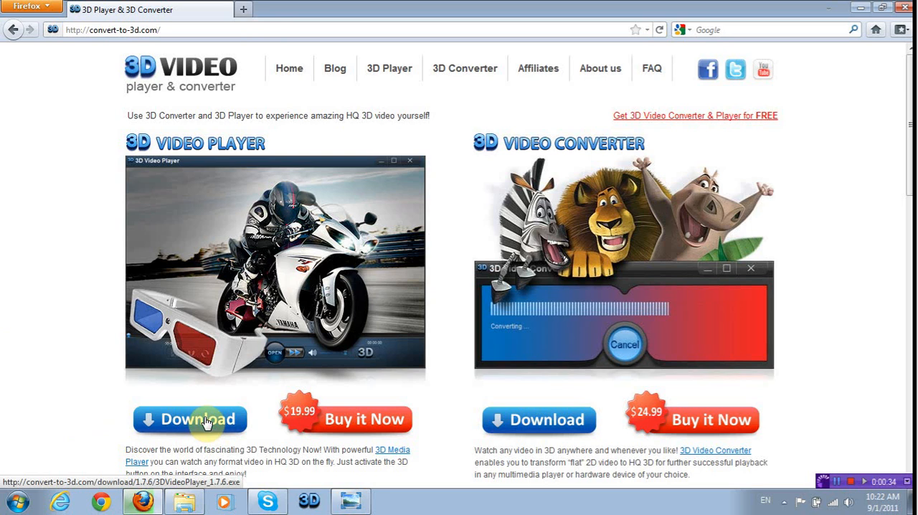
click(189, 419)
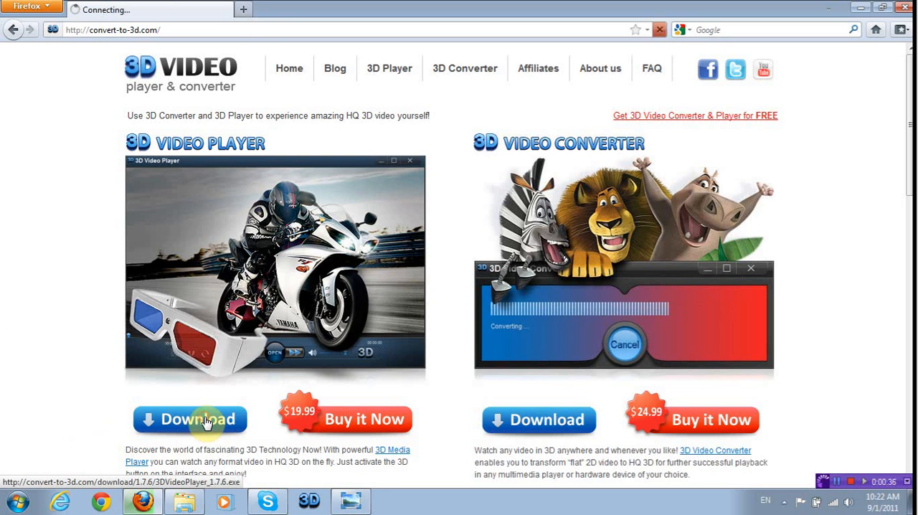
click(189, 418)
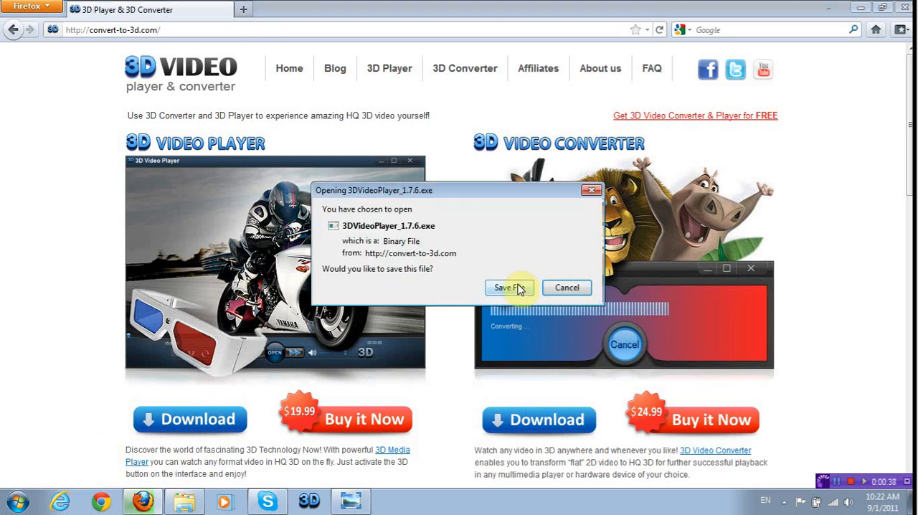
click(506, 287)
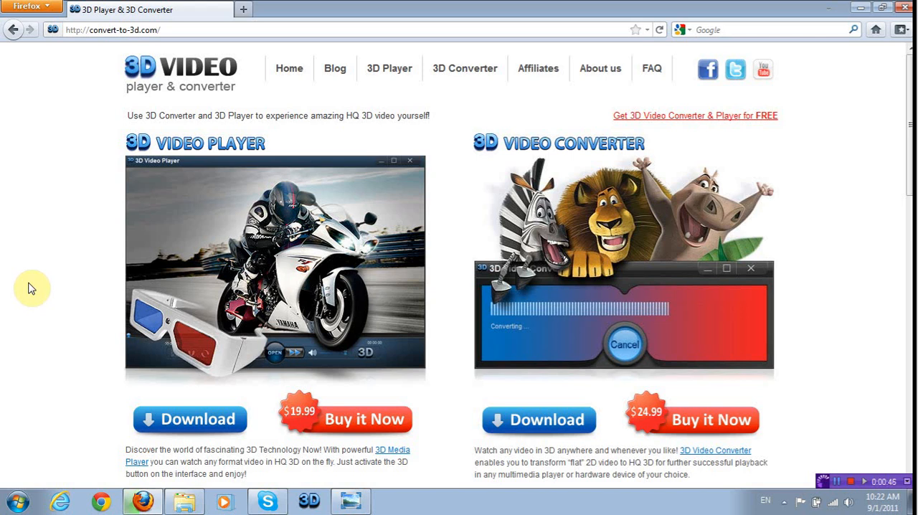
mouse_move(384, 335)
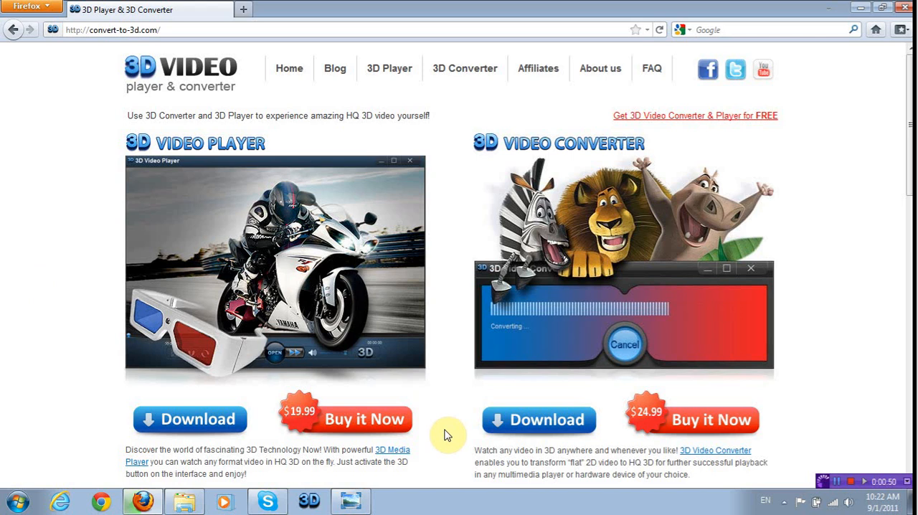
mouse_move(393, 414)
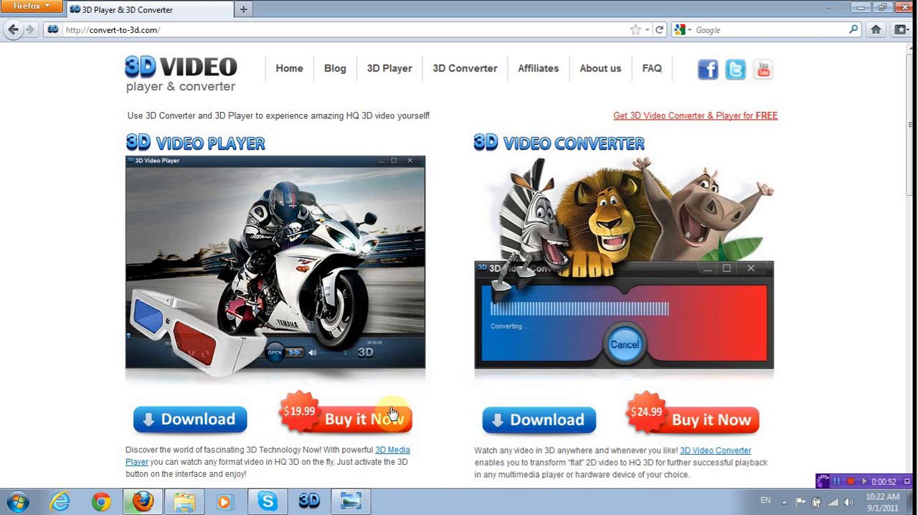
mouse_move(466, 434)
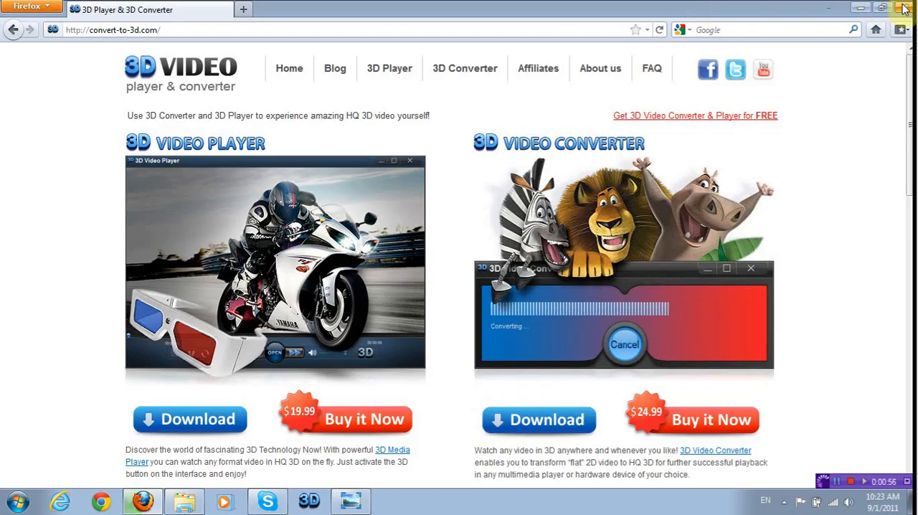
- Close Firefox, launch 3D Video Player from the taskbar, and maximize its window
click(902, 7)
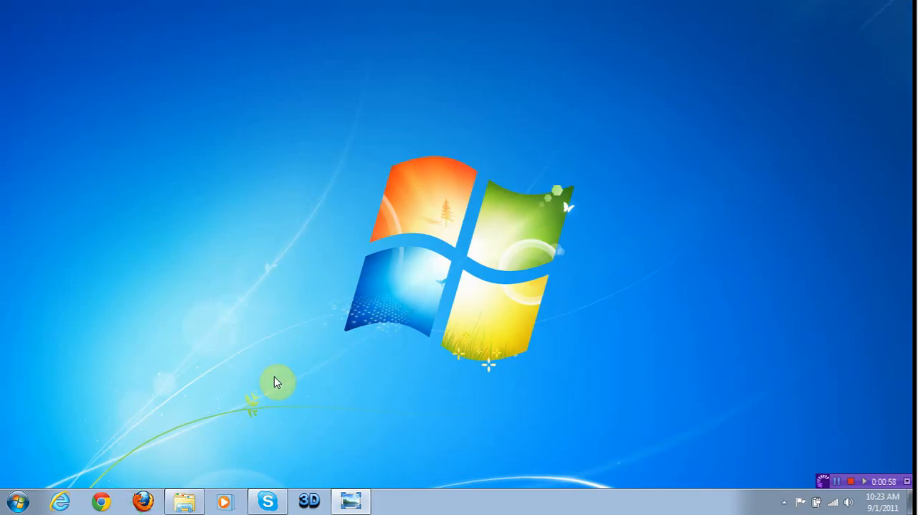
click(308, 501)
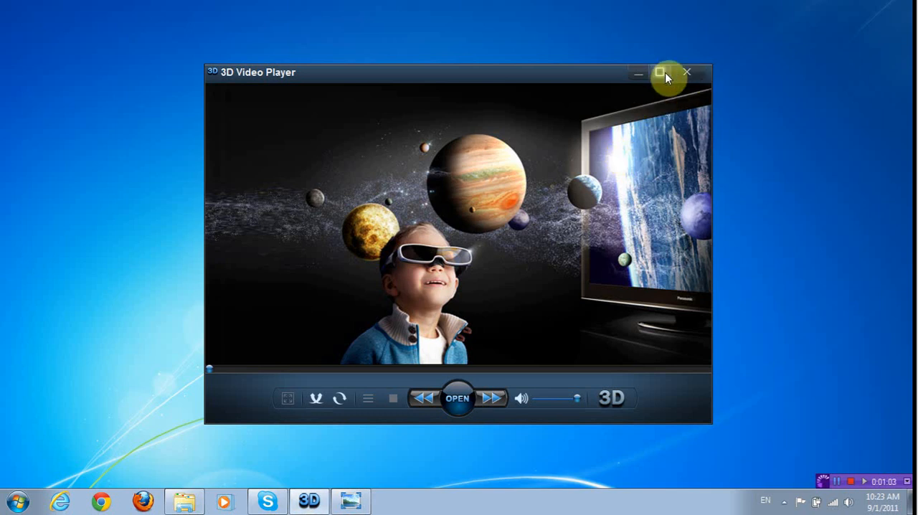
click(661, 72)
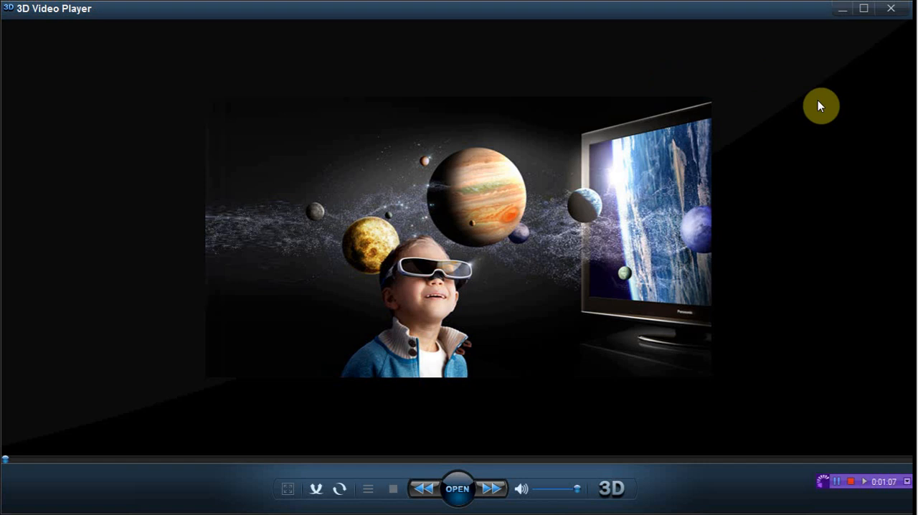
mouse_move(473, 509)
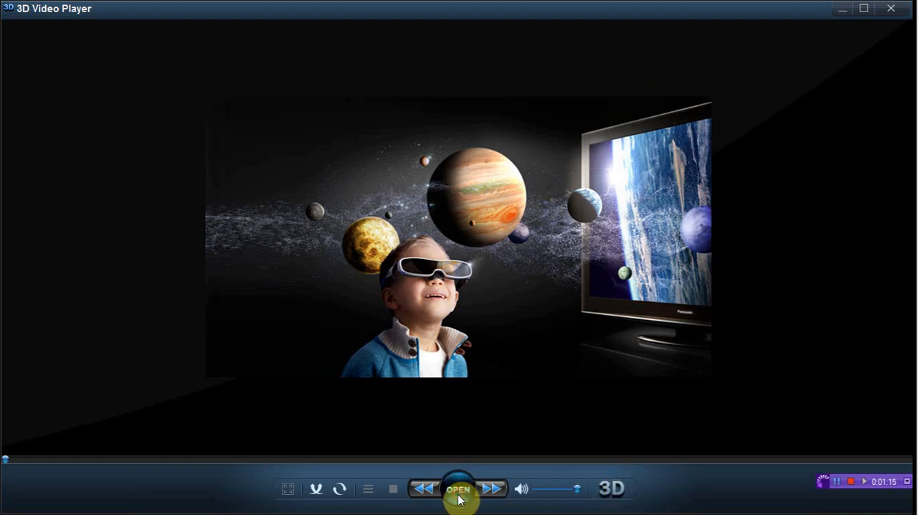
- Open 'The Matrix Reloaded - Chateau Fight Scene' from the Desktop in the player
click(457, 488)
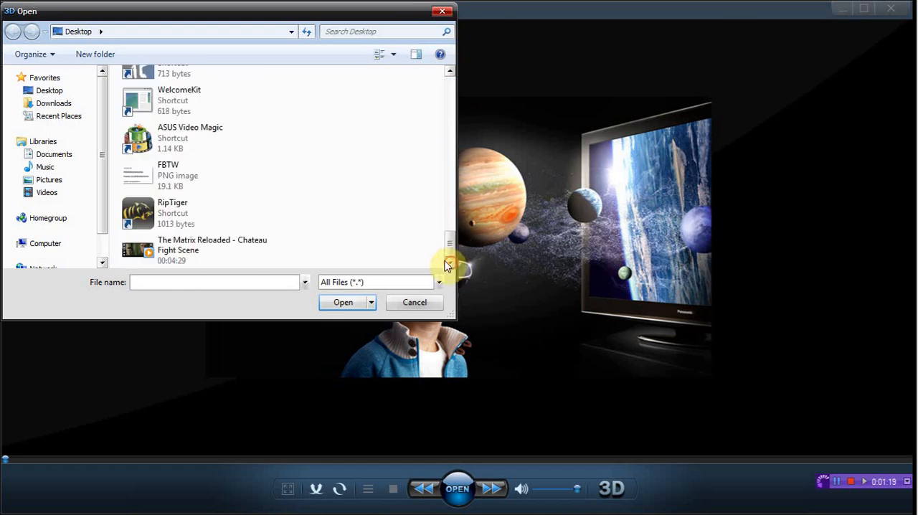
click(212, 250)
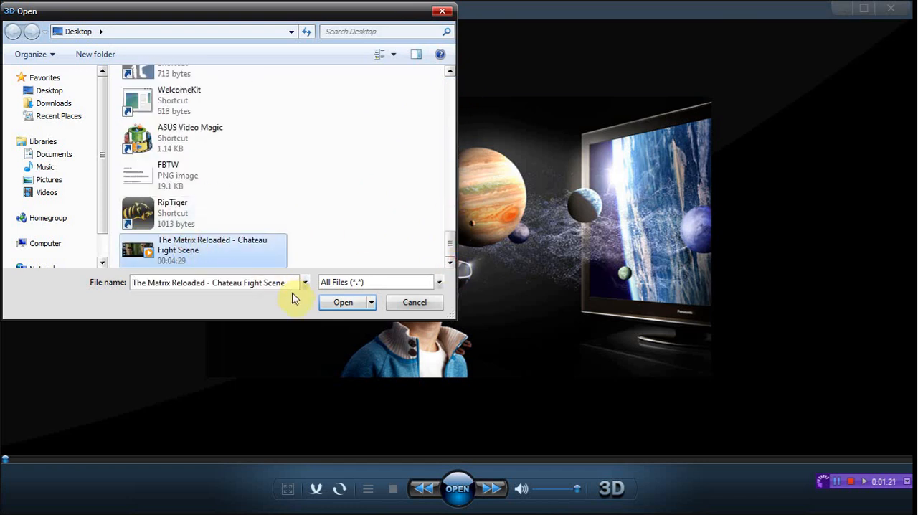
click(343, 302)
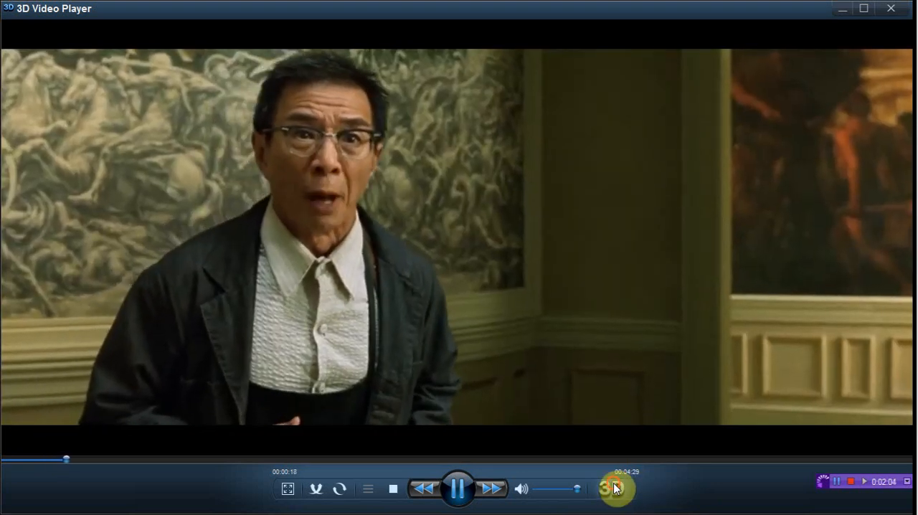
click(612, 488)
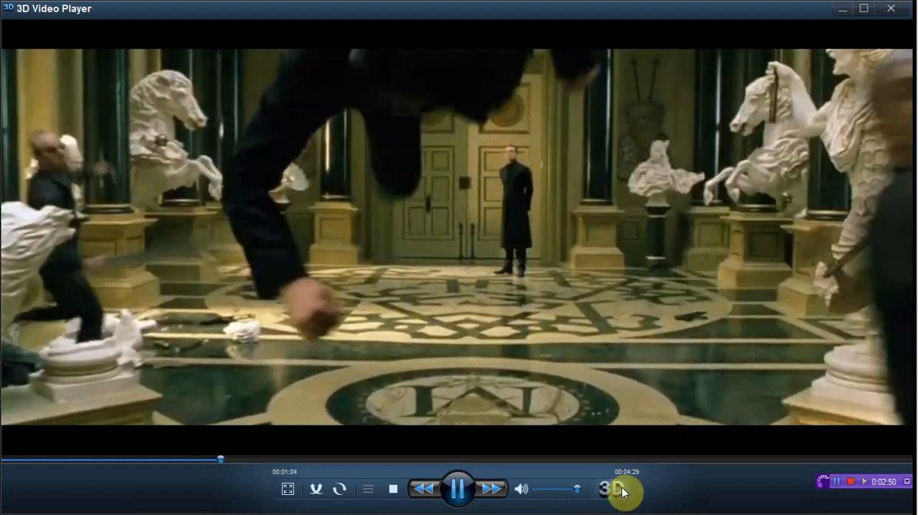
- Toggle the clip to anaglyph 3D, normal, anaglyph again, then show the FBTW image
click(610, 489)
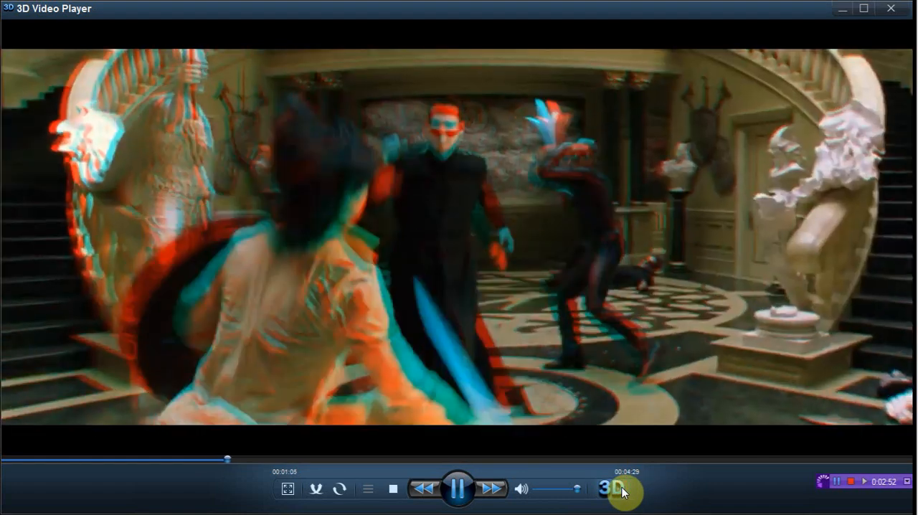
click(611, 489)
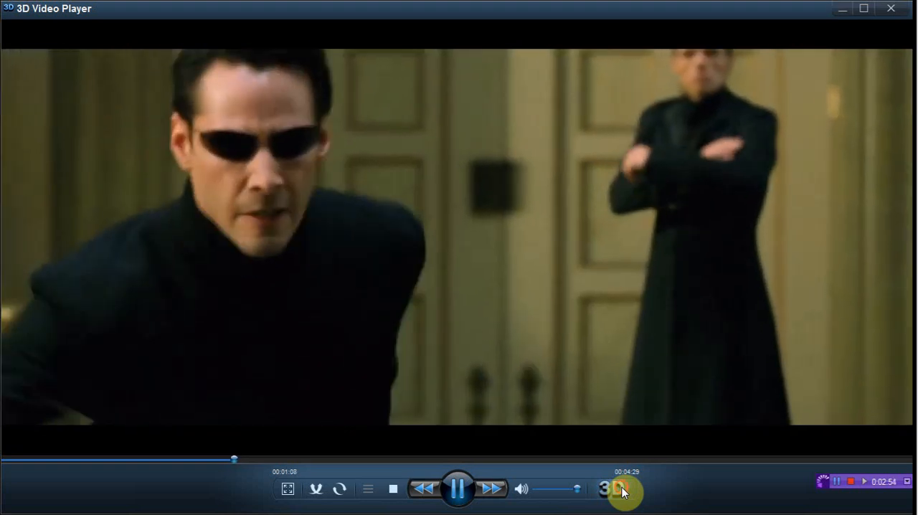
click(611, 488)
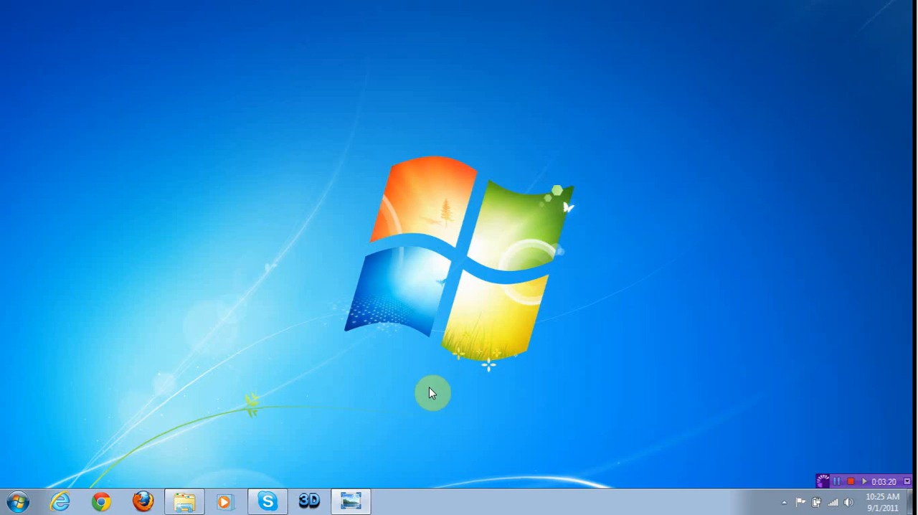
click(350, 500)
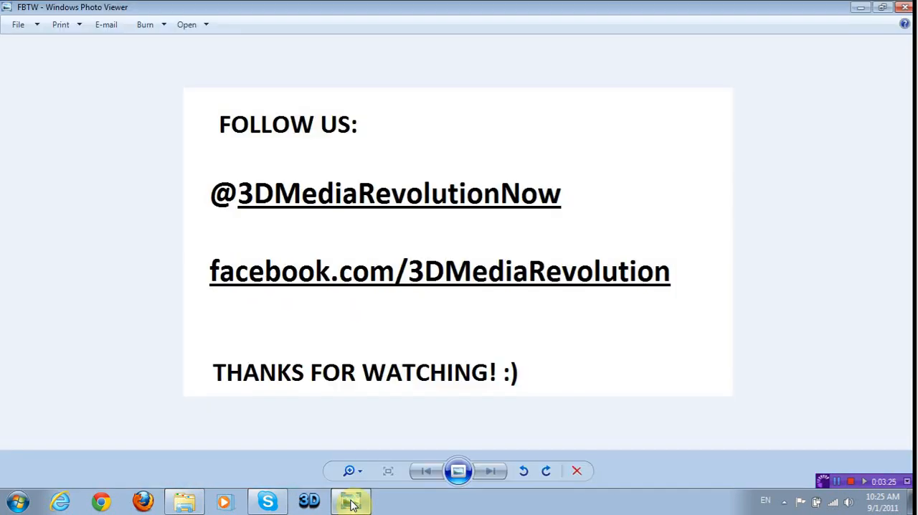